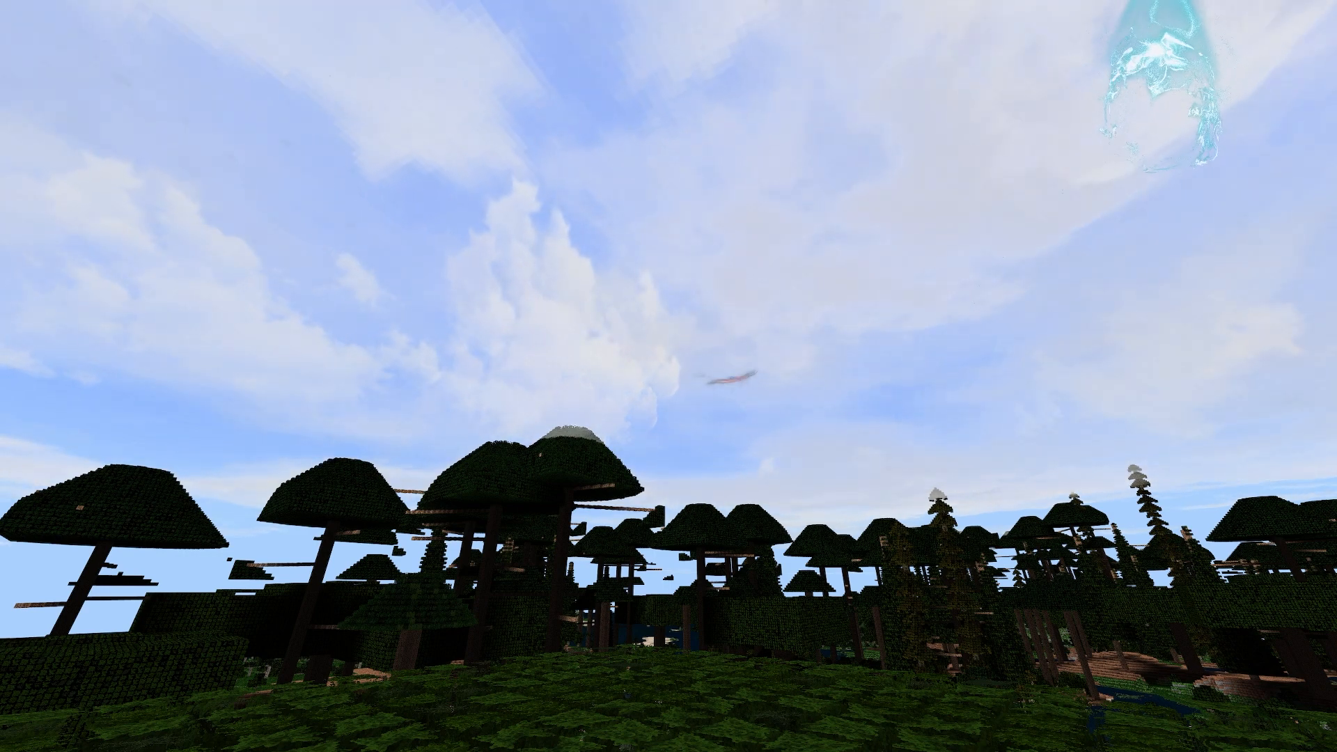
{"action": "mouse_move", "coordinate": [668, 376]}
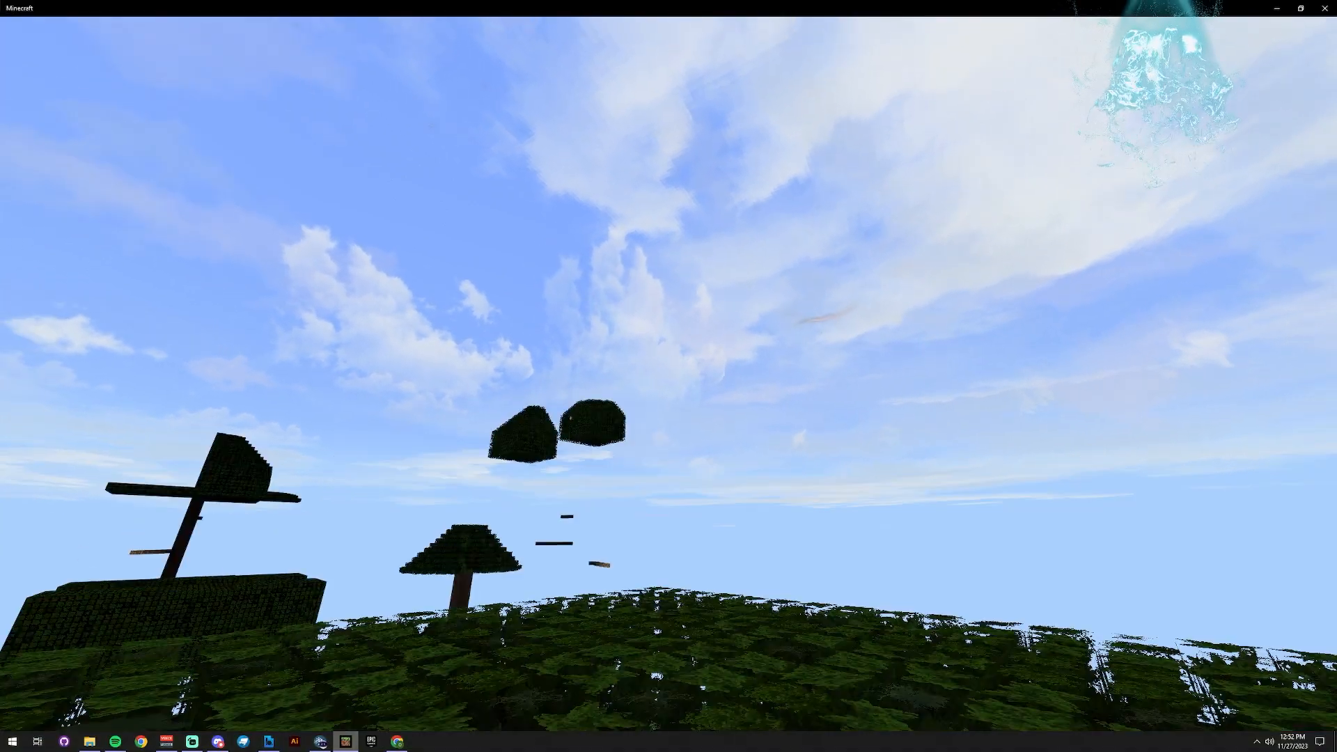
Switch to Snowstorm and review the cloud_a effect's Particle and Texture panels
{"action": "left_click", "coordinate": [13, 740]}
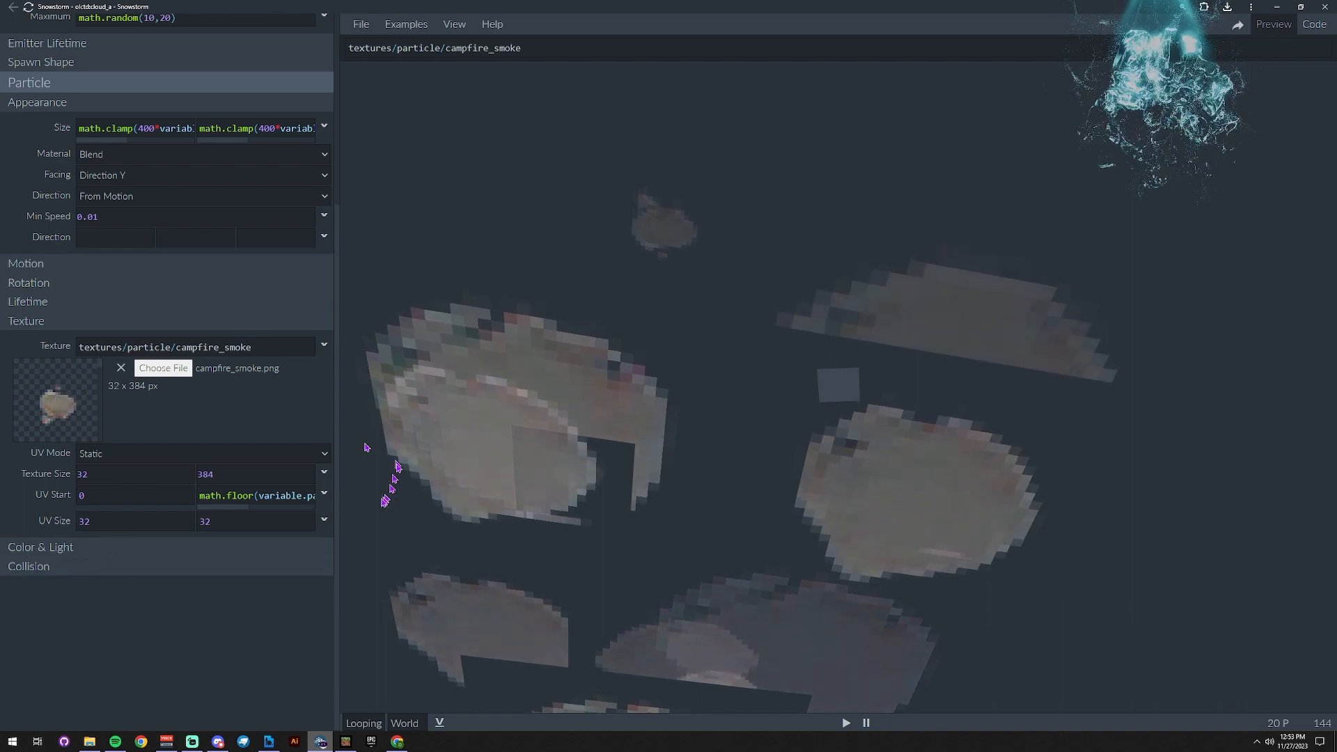
{"action": "scroll", "scroll_direction": "up", "scroll_amount": 3}
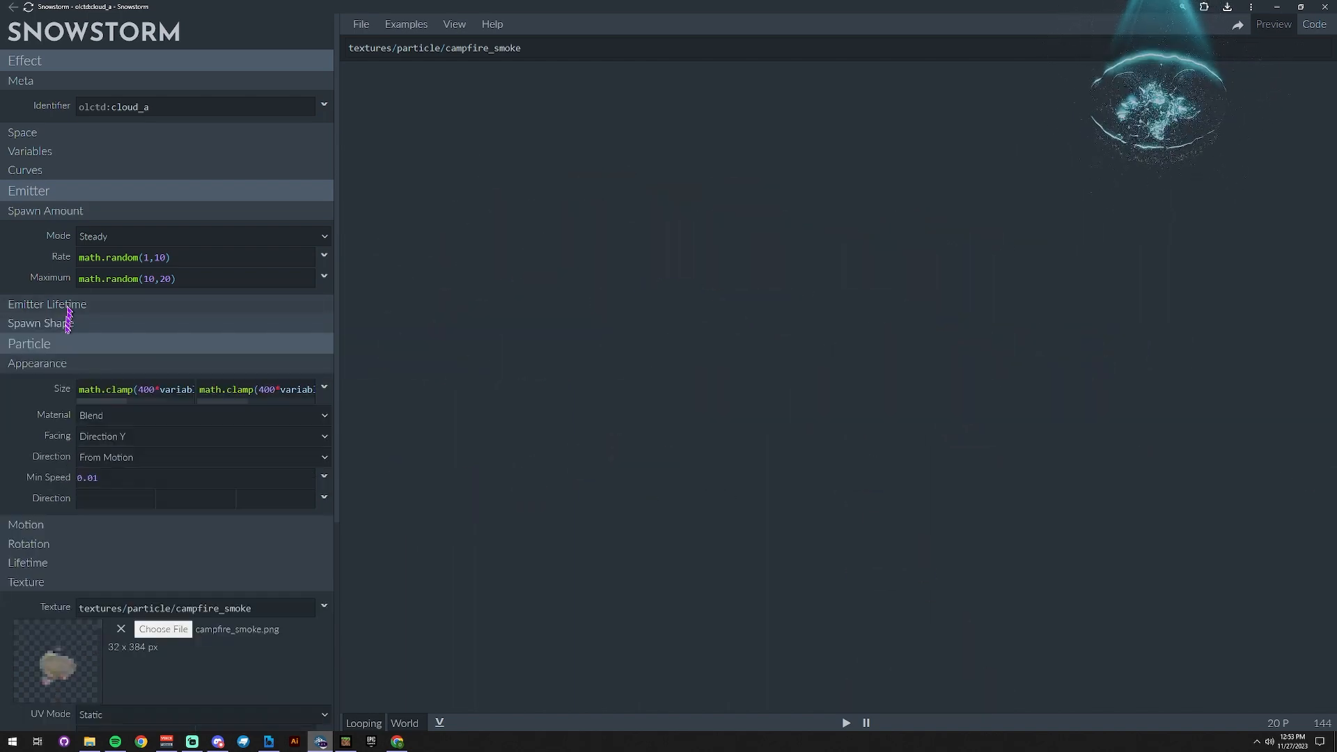
Inspect the Rotation and Color & Light sections, then collapse Rotation to return to Texture UV Start
{"action": "left_click", "coordinate": [41, 322]}
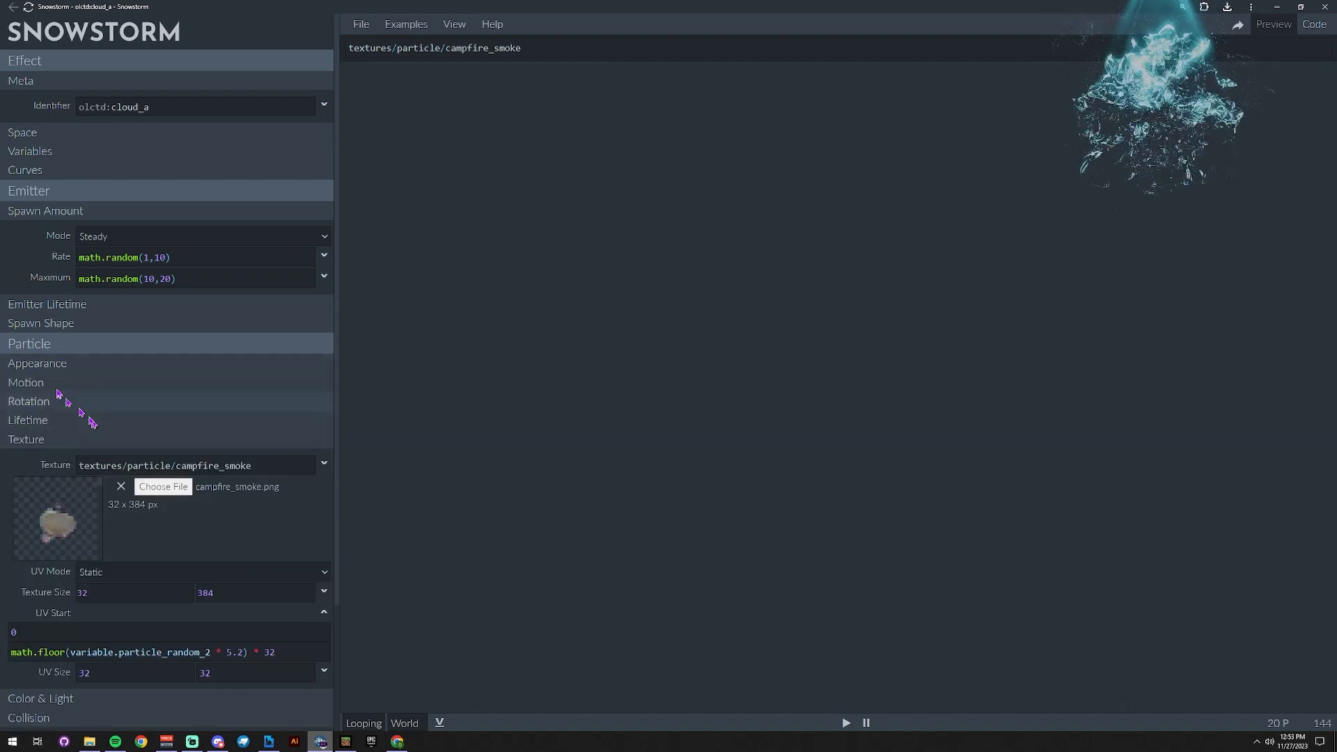
{"action": "left_click", "coordinate": [25, 381]}
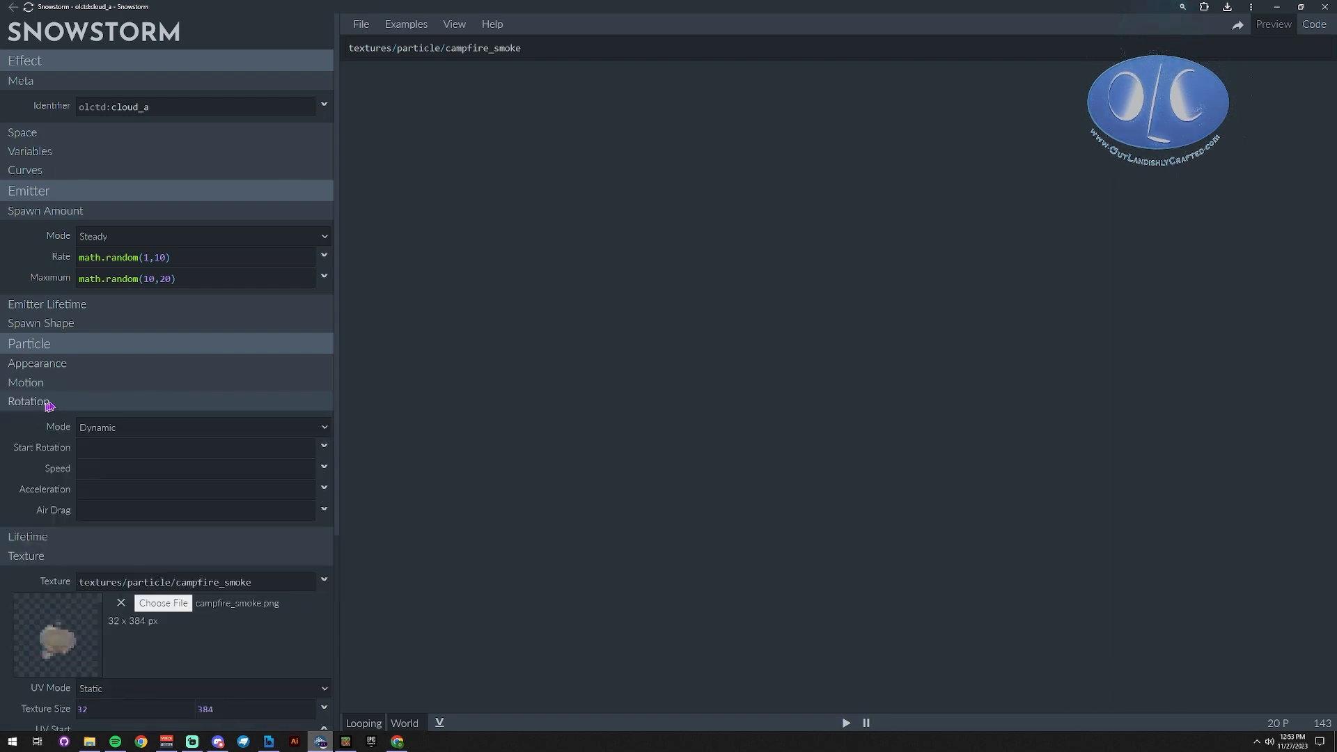
{"action": "scroll", "scroll_direction": "down", "scroll_amount": 3}
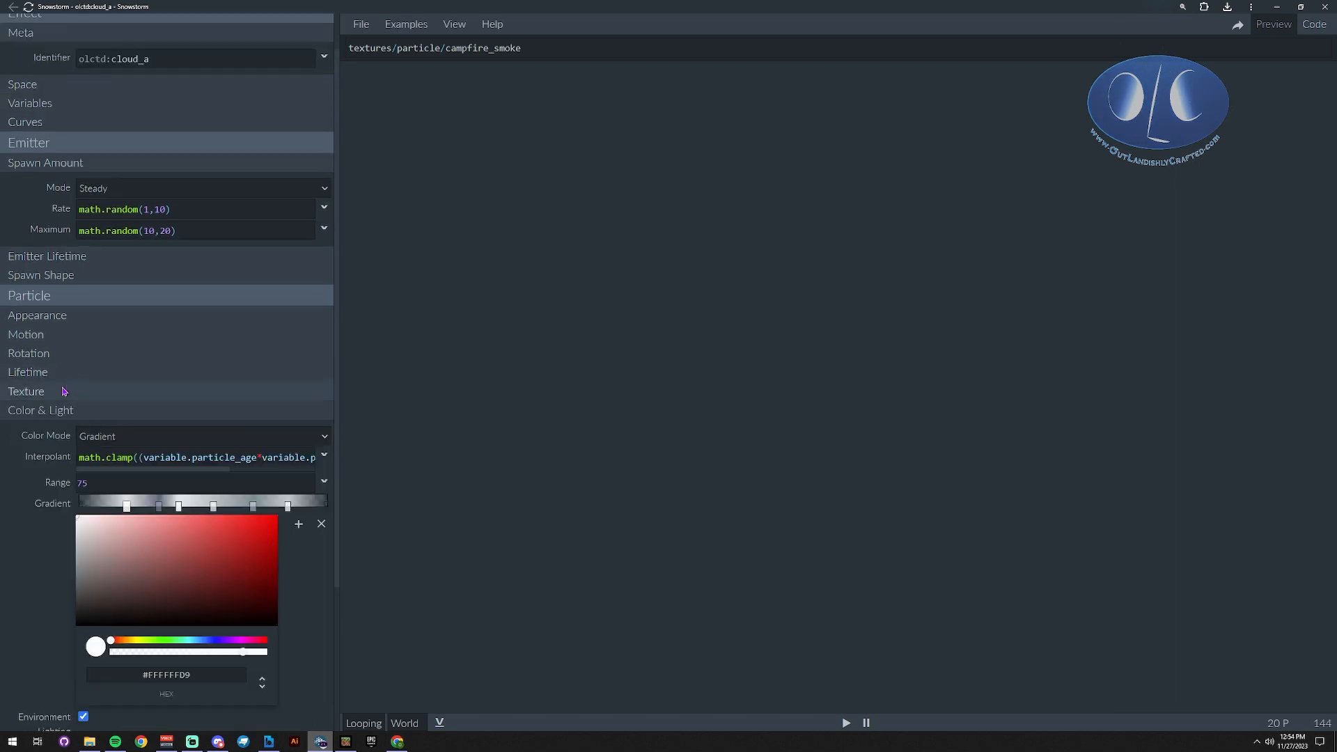
{"action": "left_click", "coordinate": [28, 352]}
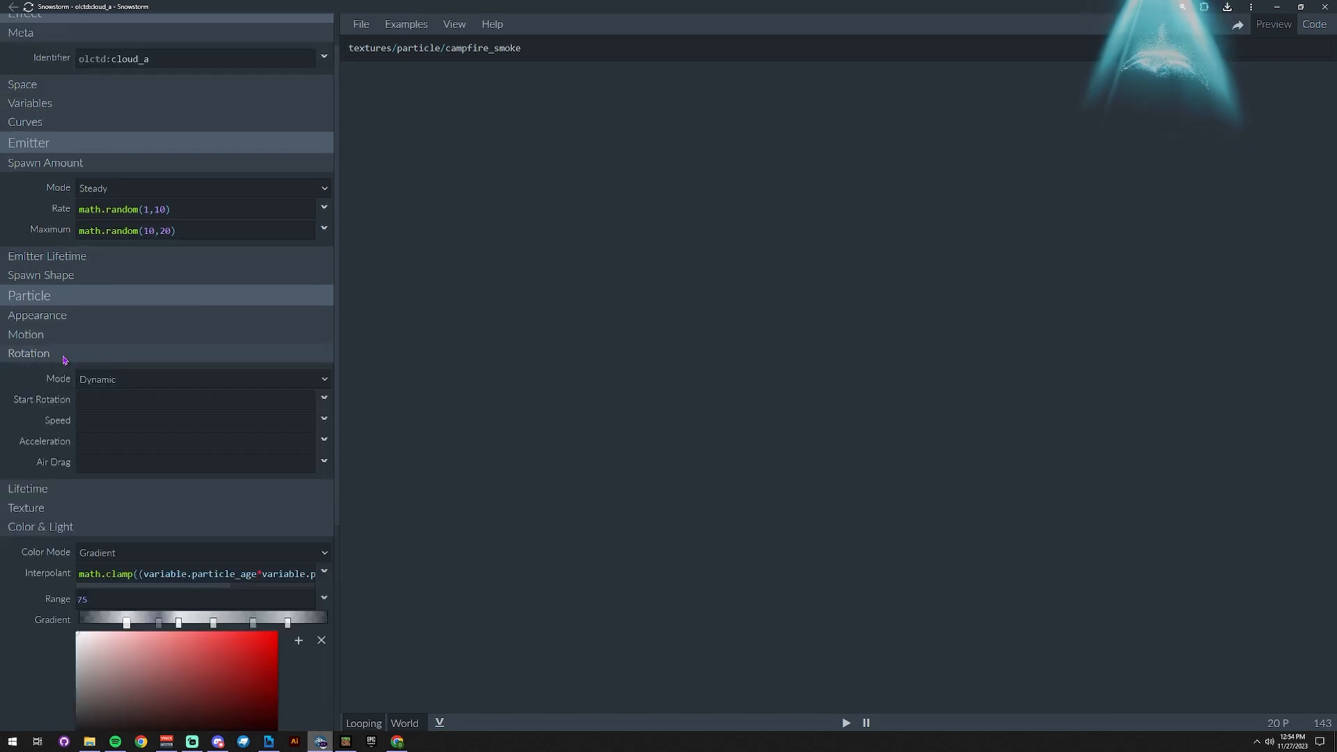
{"action": "left_click", "coordinate": [38, 315]}
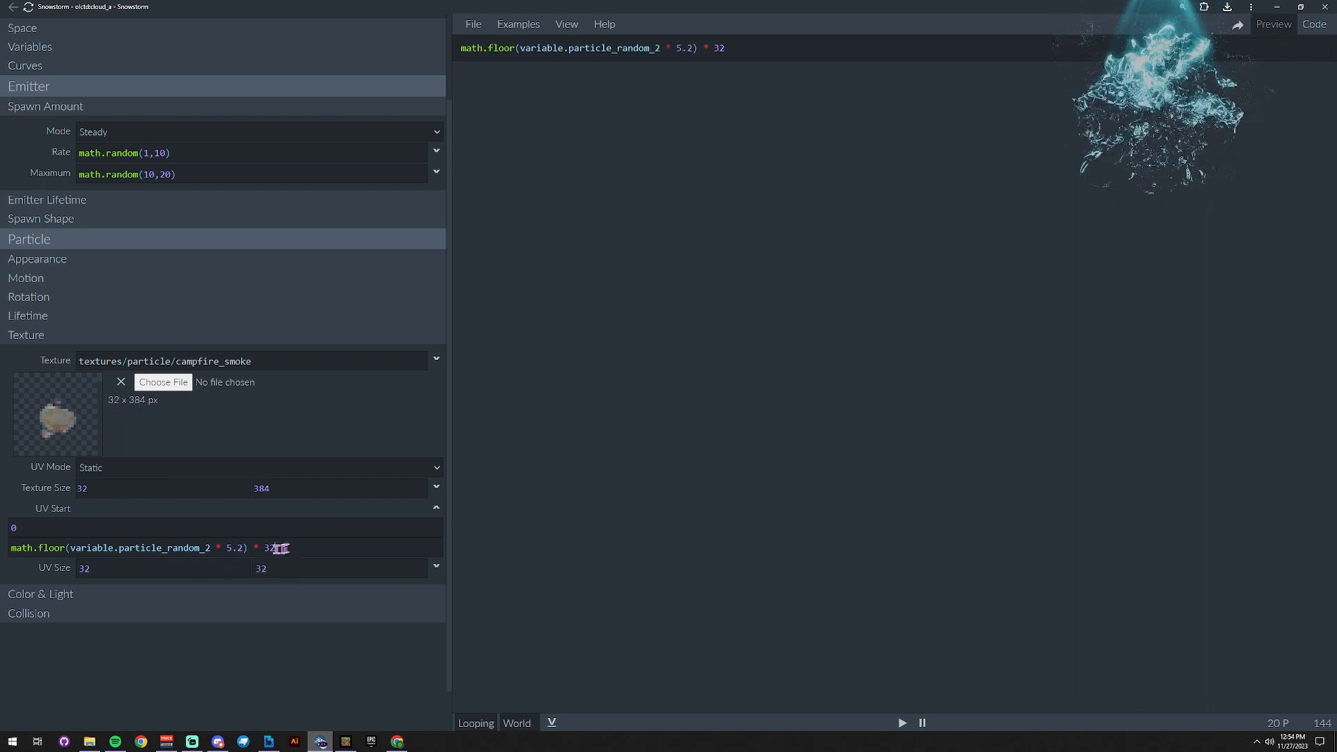
Set the UV start offset to math.floor(variable.particle_random_2 * 5.2) * 32
{"action": "double_click", "coordinate": [267, 547]}
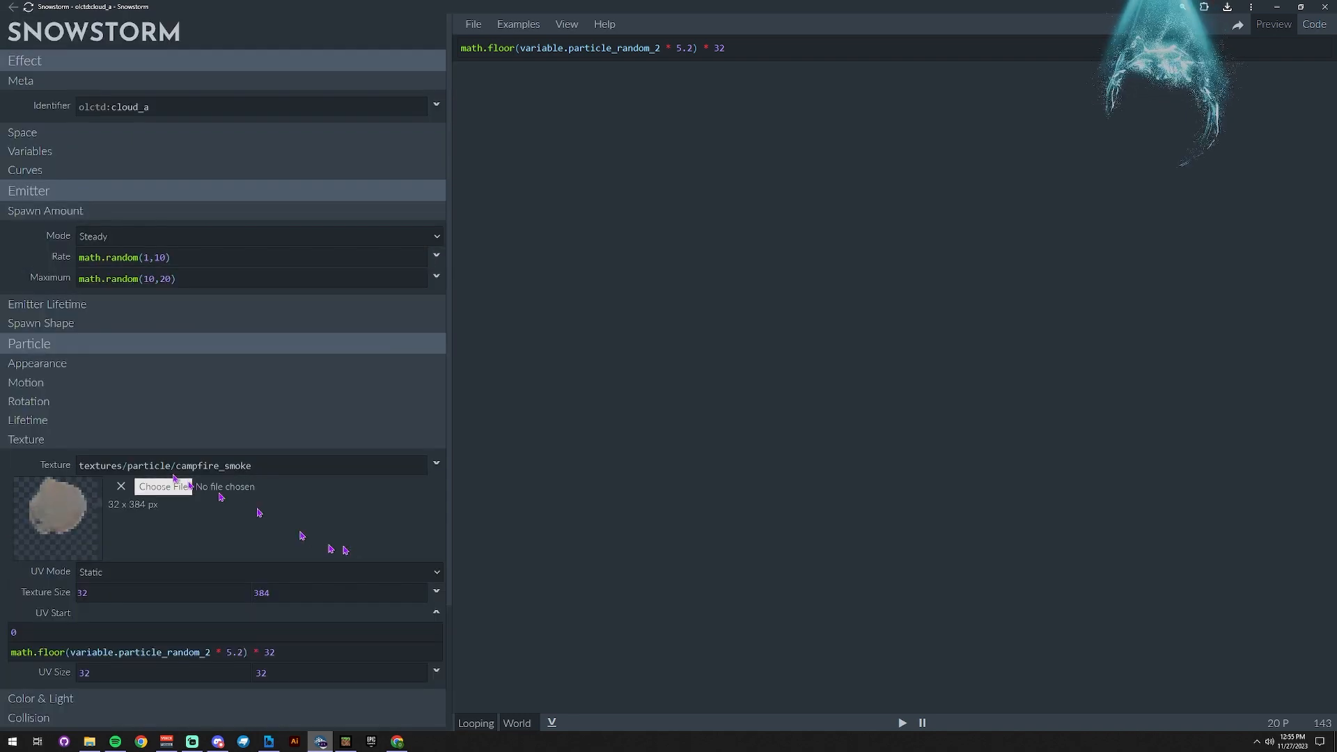
{"action": "left_click", "coordinate": [25, 439]}
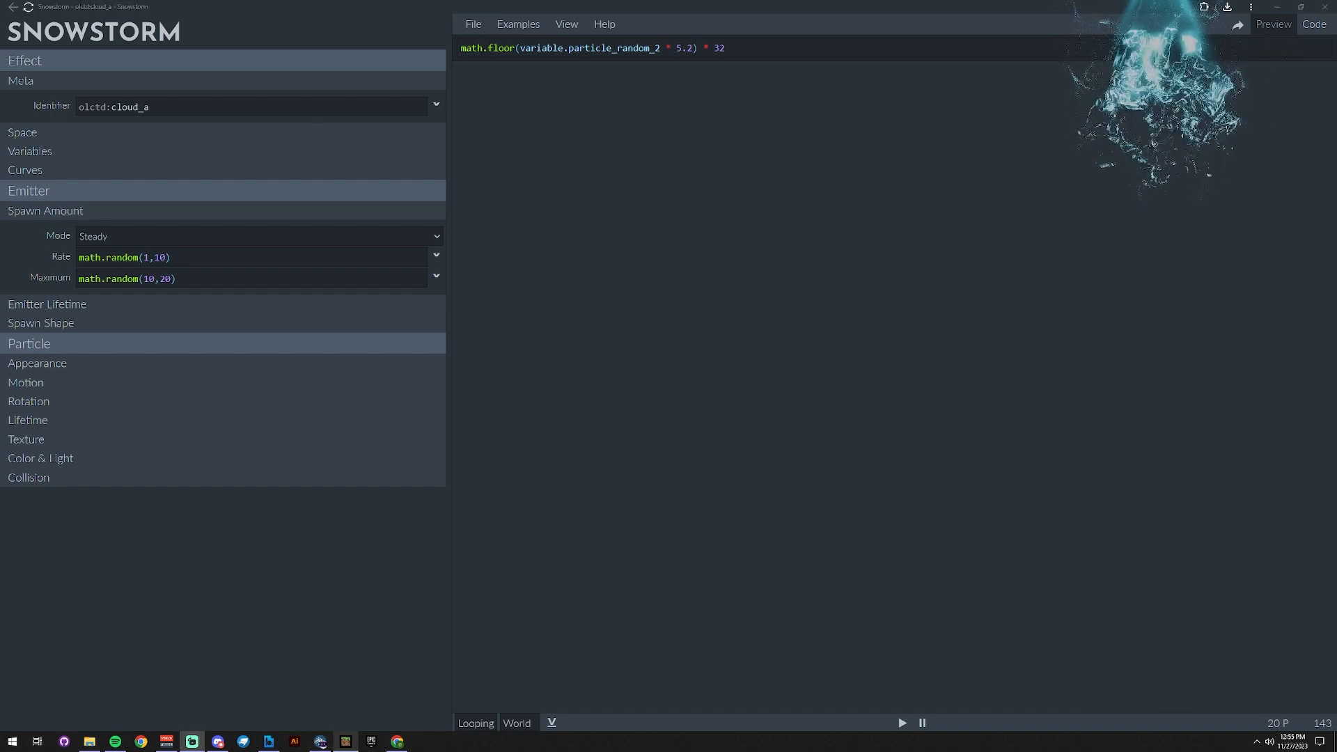
{"action": "mouse_move", "coordinate": [800, 404]}
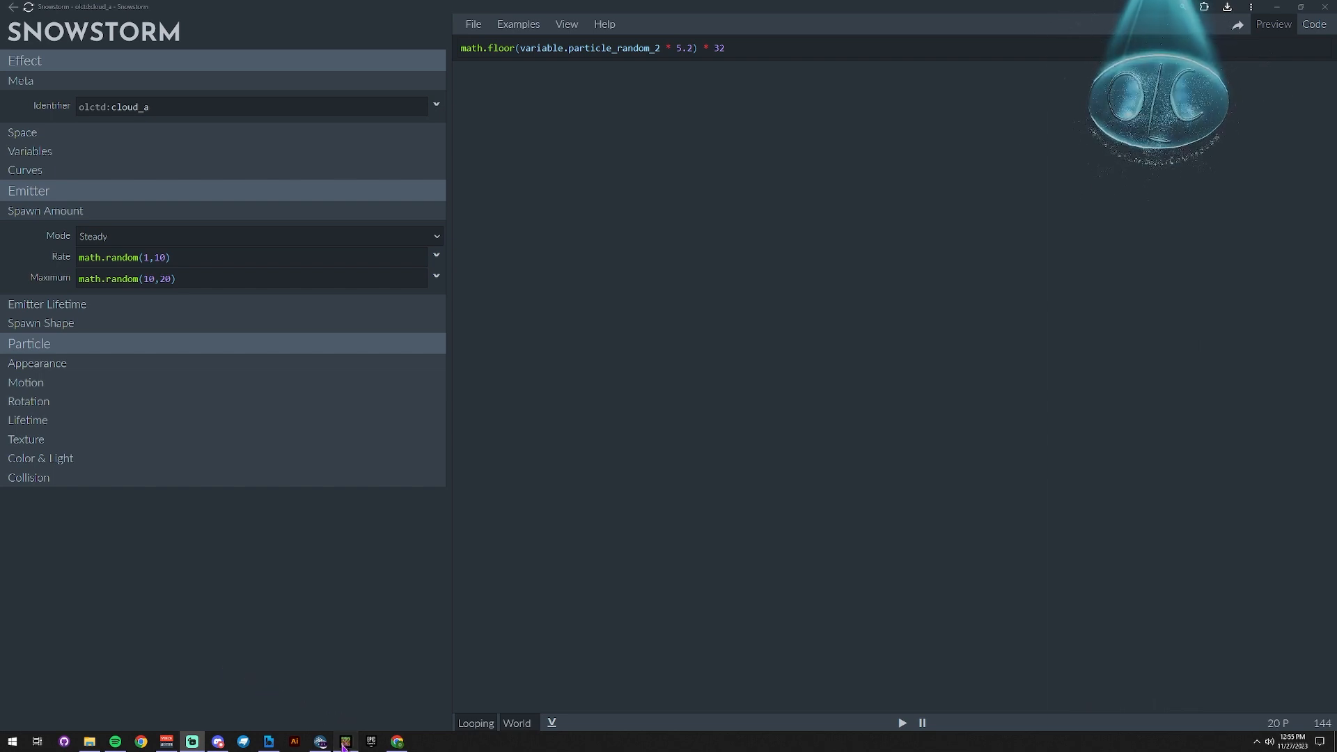
Switch to Minecraft and begin a /particle command in chat
{"action": "left_click", "coordinate": [344, 741]}
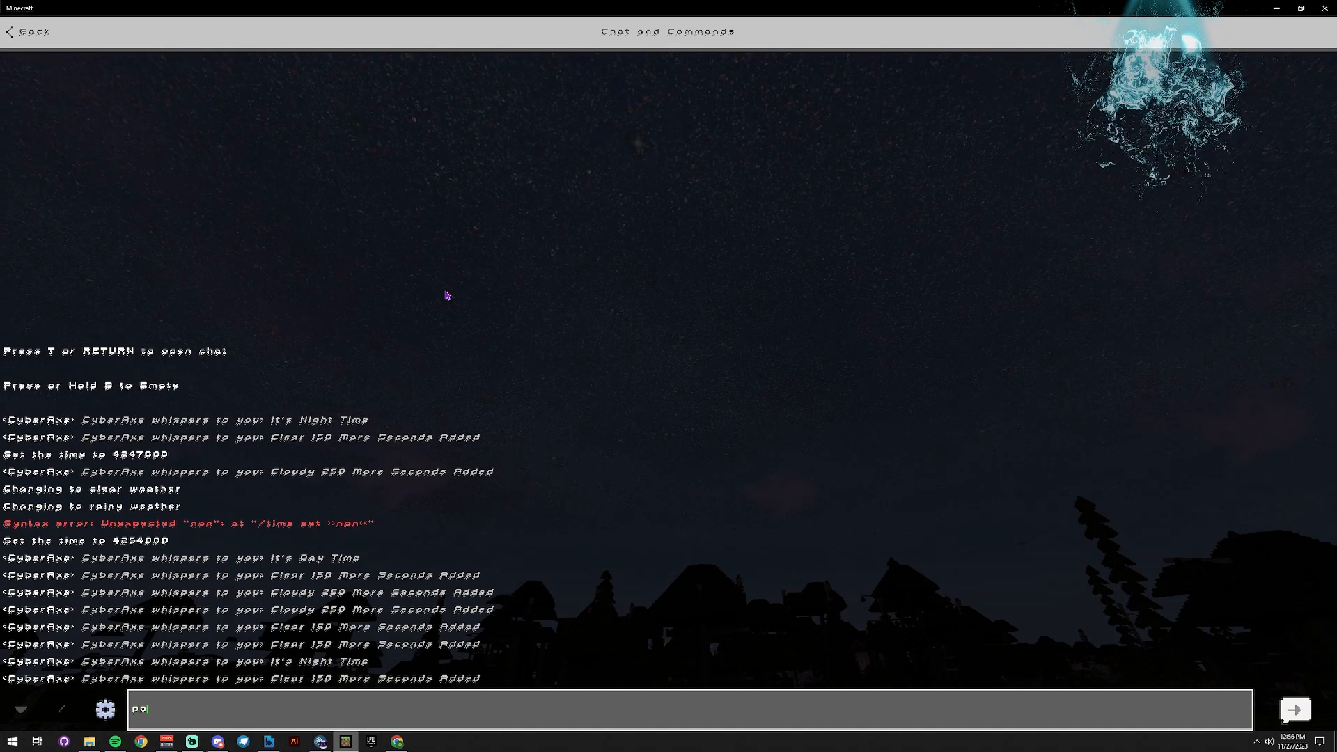
{"action": "type", "text": "/par"}
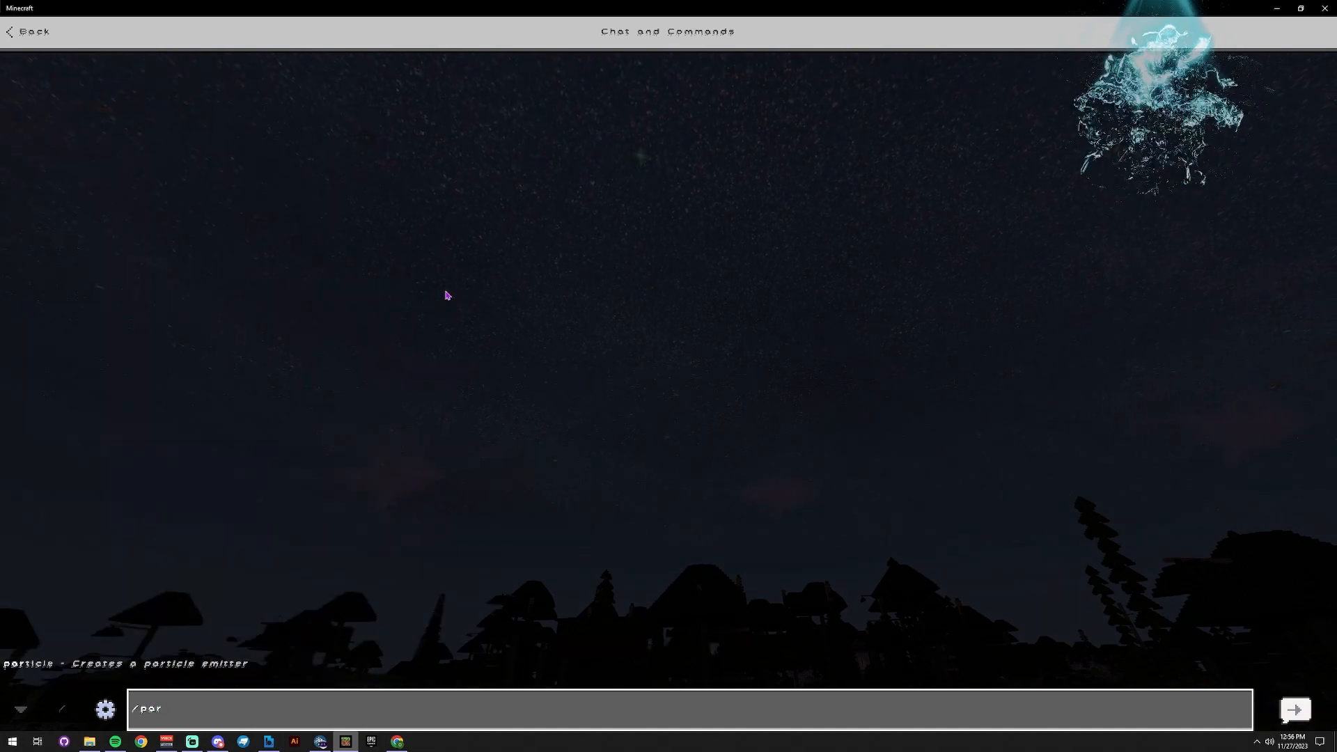
{"action": "type", "text": "ticle"}
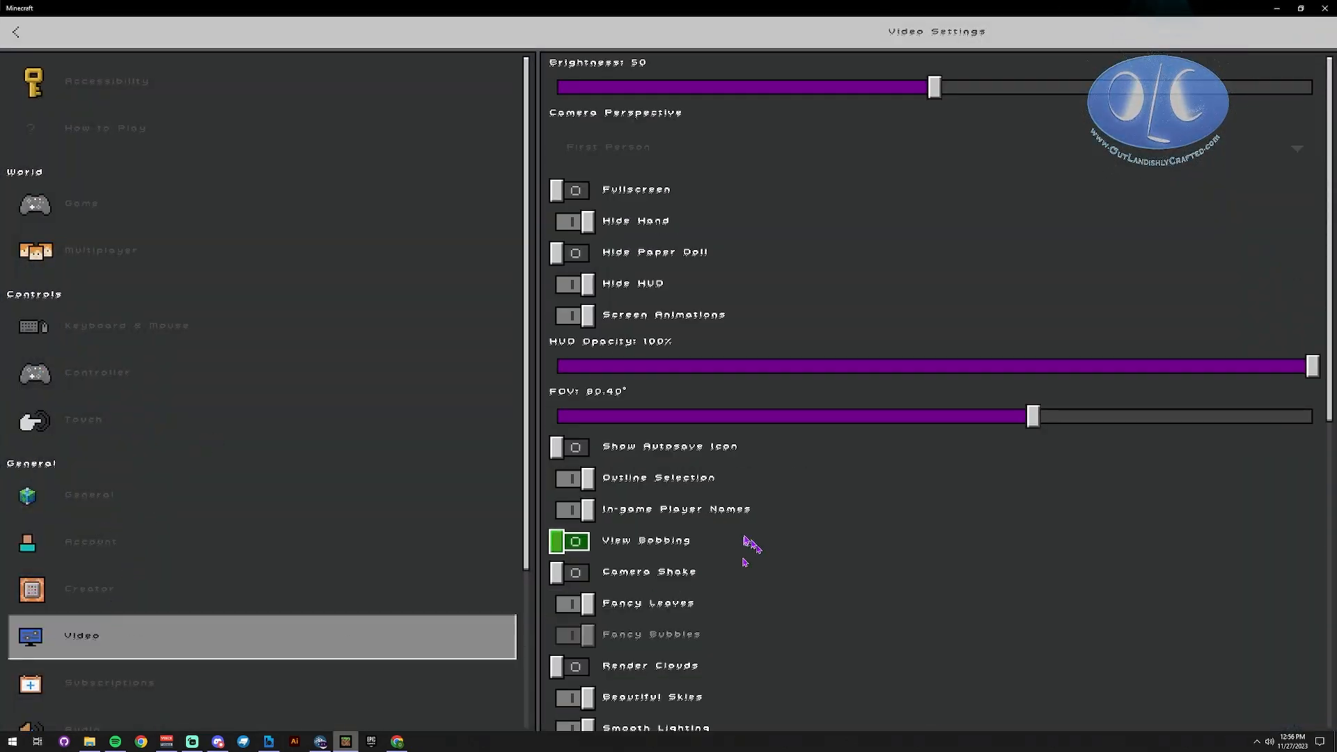
Slide Render Distance in Video settings to its maximum of 96 chunks
{"action": "scroll", "scroll_direction": "down", "scroll_amount": 3}
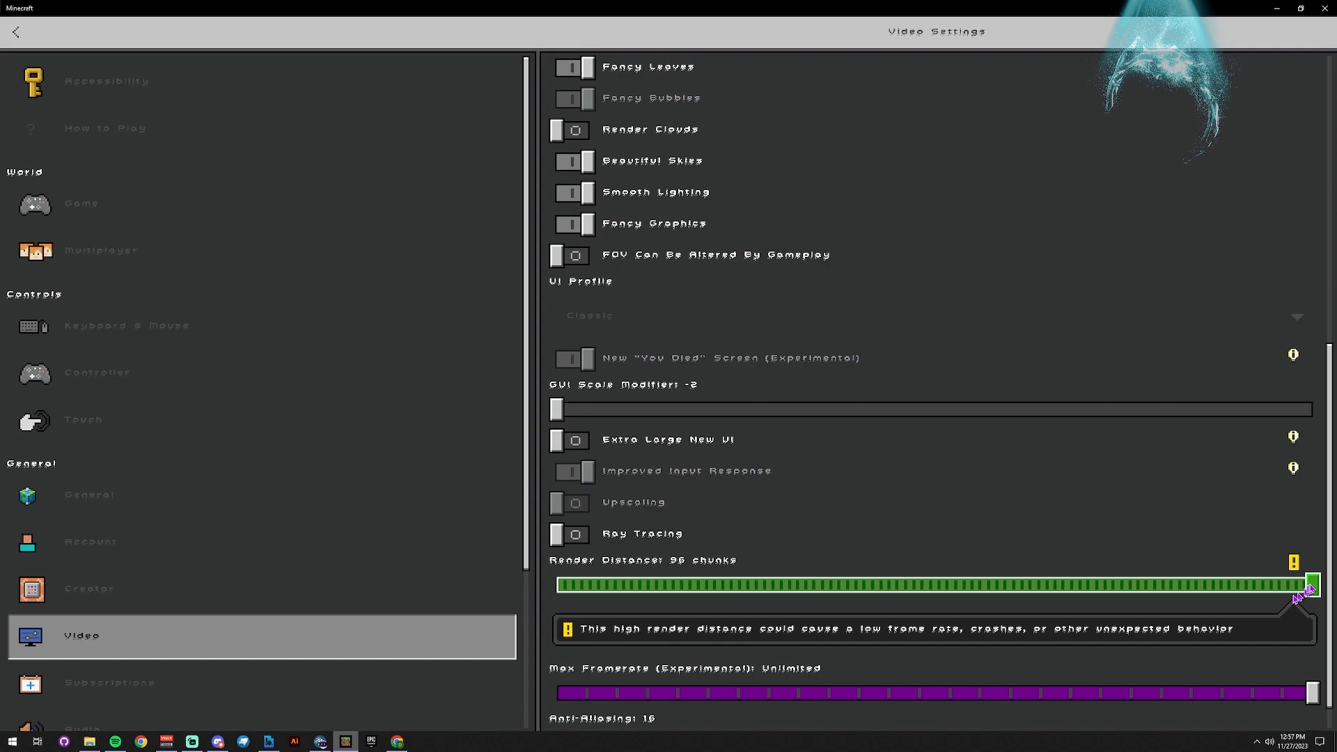
{"action": "left_click_drag", "start_coordinate": [1301, 585], "coordinate": [614, 608]}
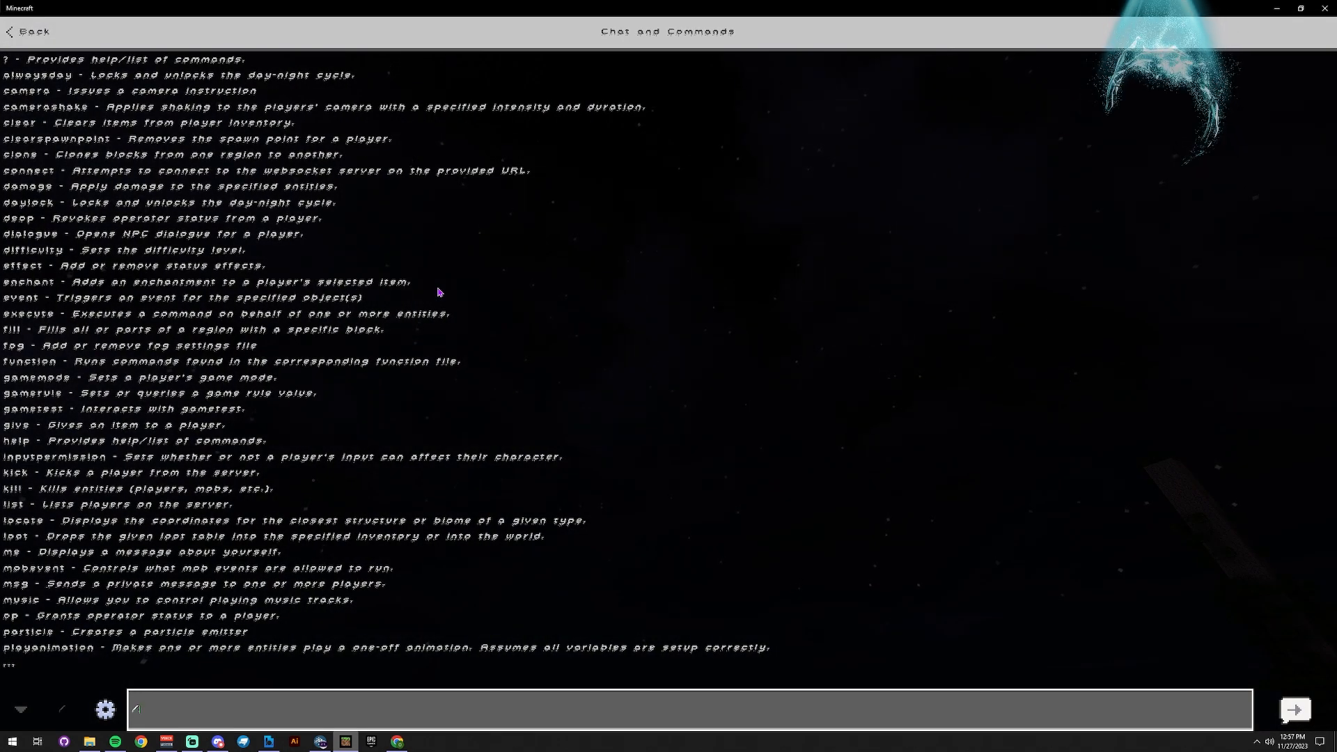
Enter the /time set day command to make it daytime
{"action": "type", "text": "/time"}
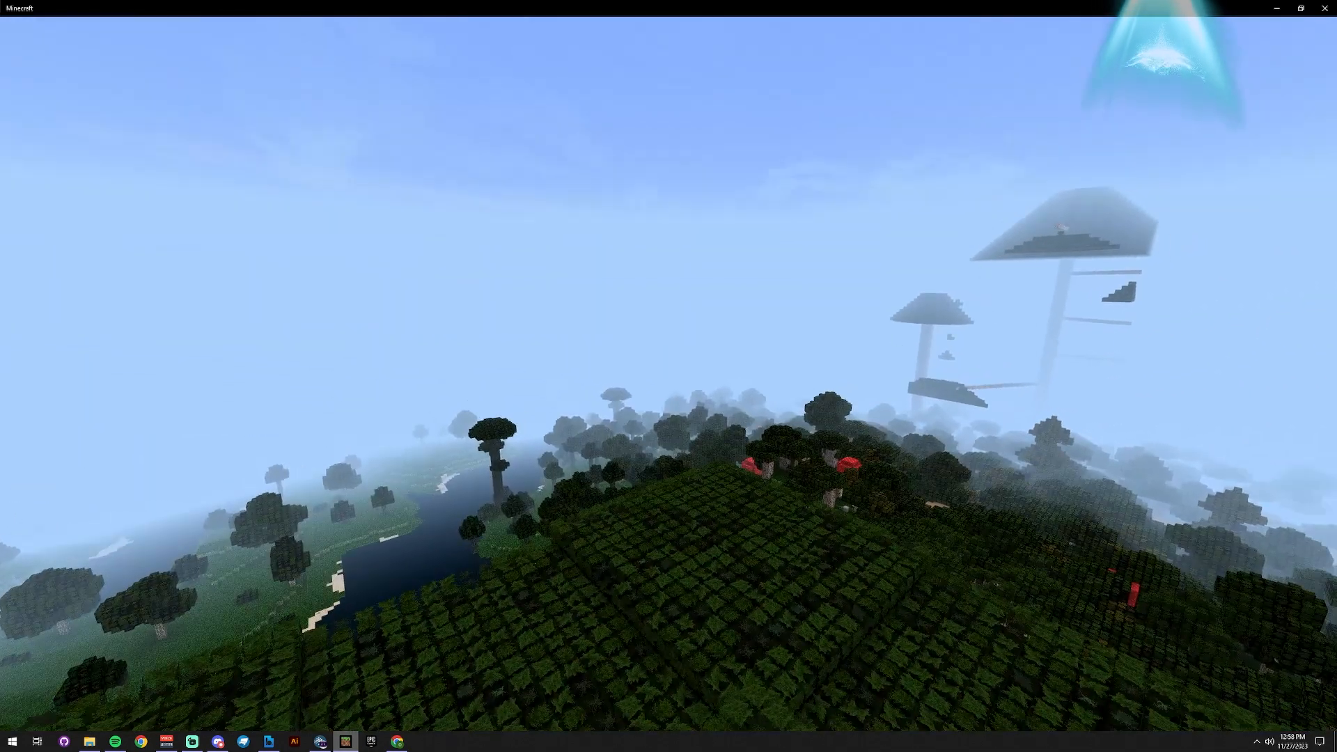
{"action": "mouse_move", "coordinate": [668, 376]}
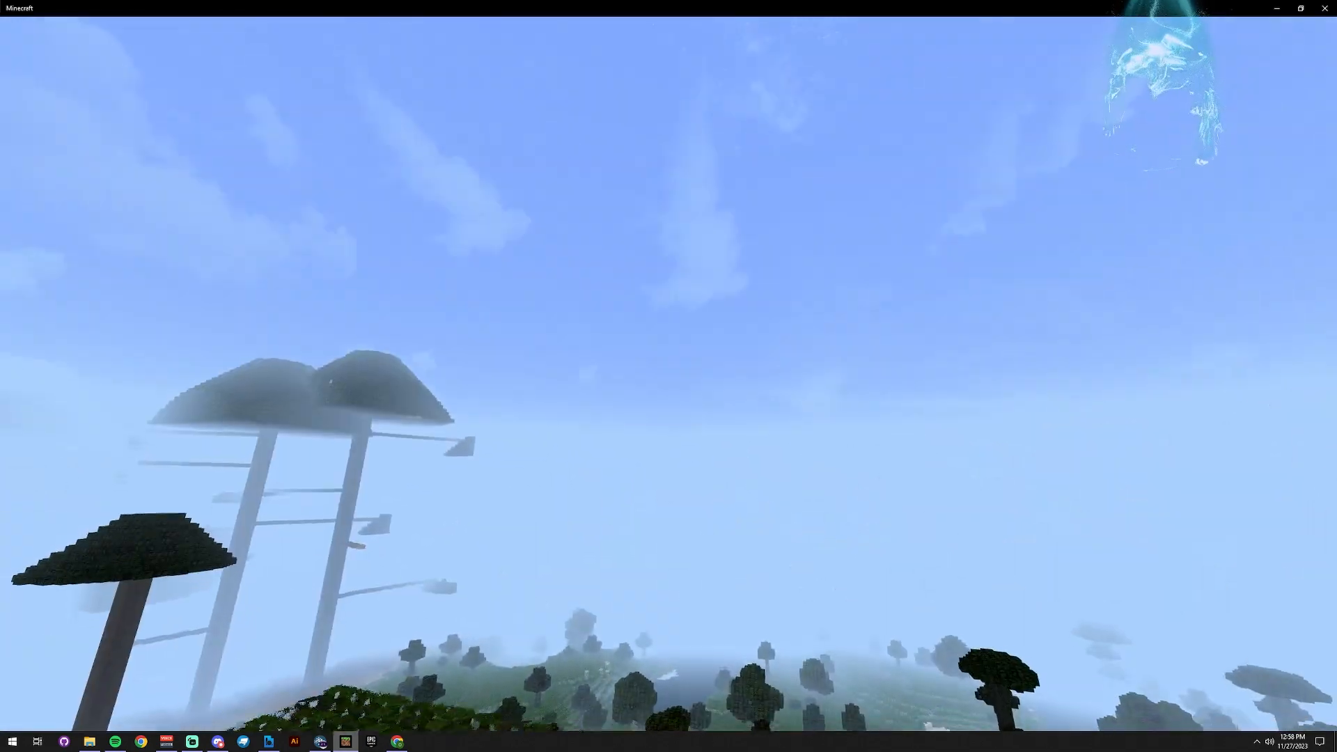